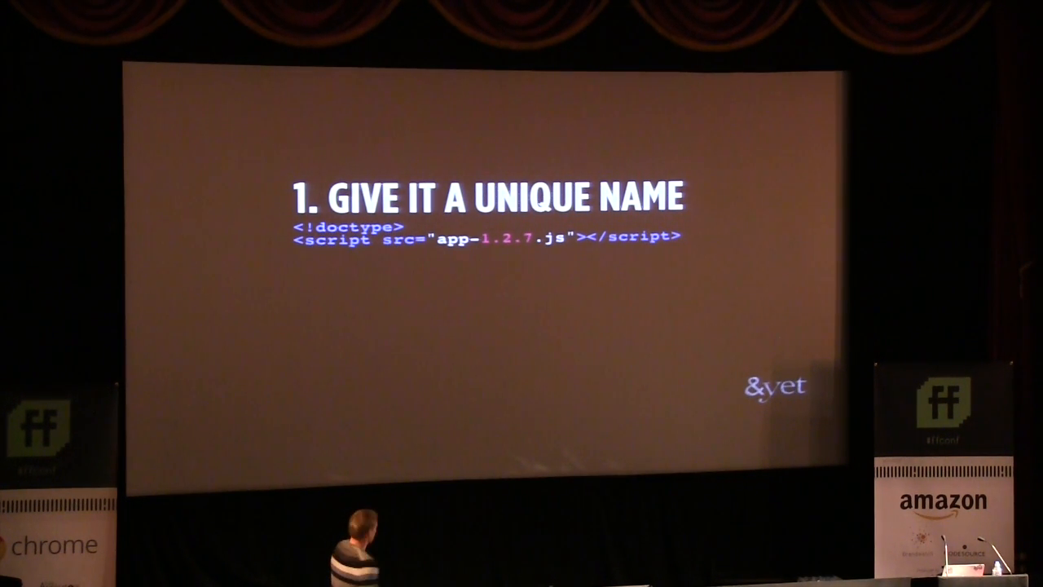
pyautogui.press('right')
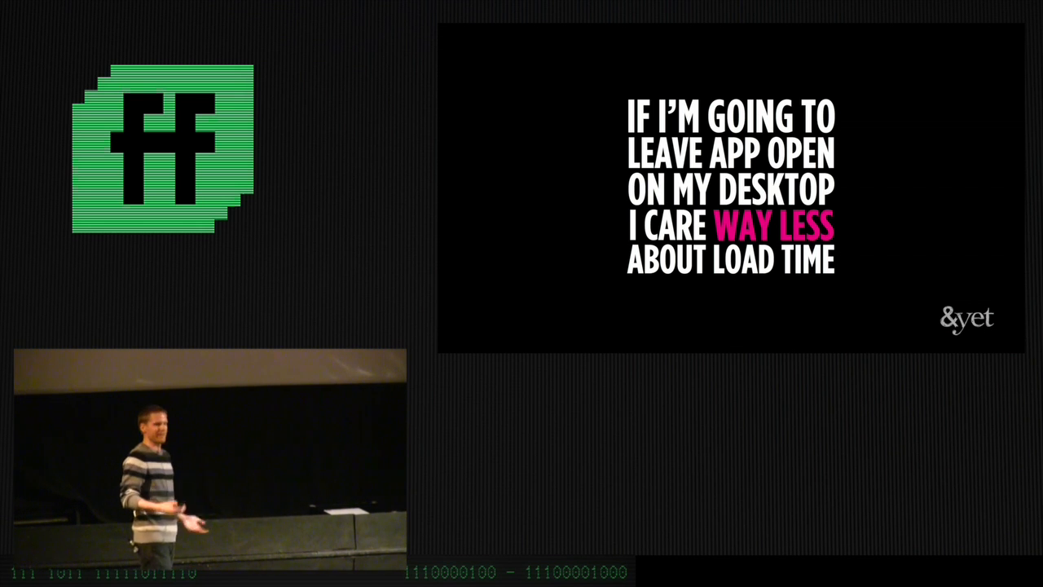
pyautogui.press('right')
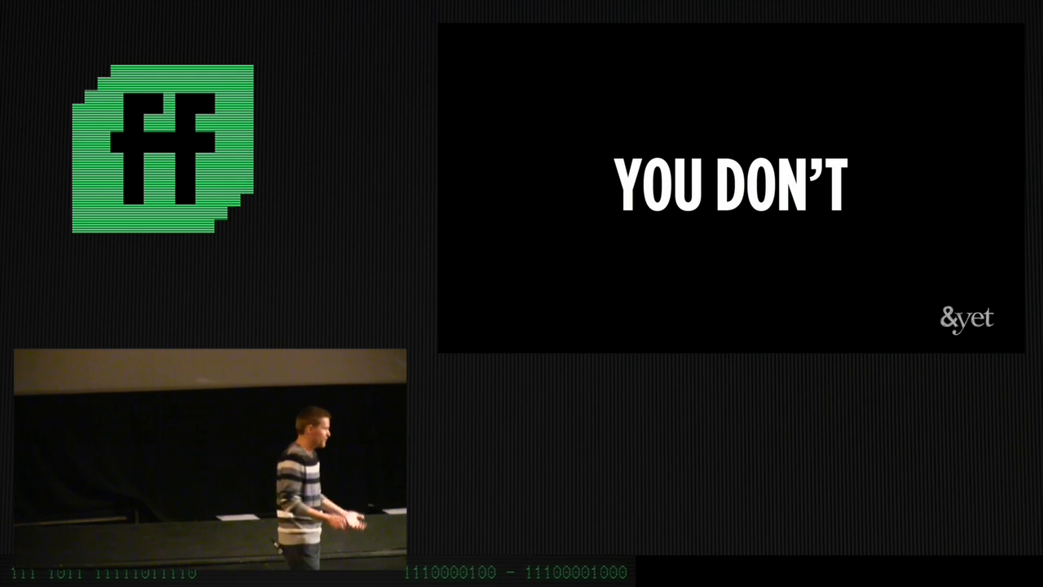
pyautogui.press('Right')
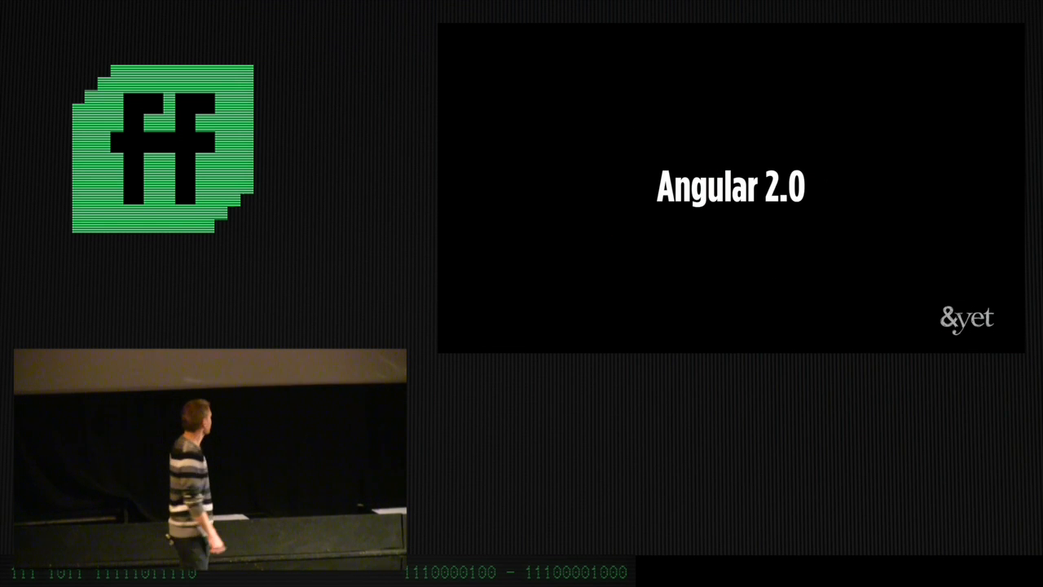
pyautogui.press('right')
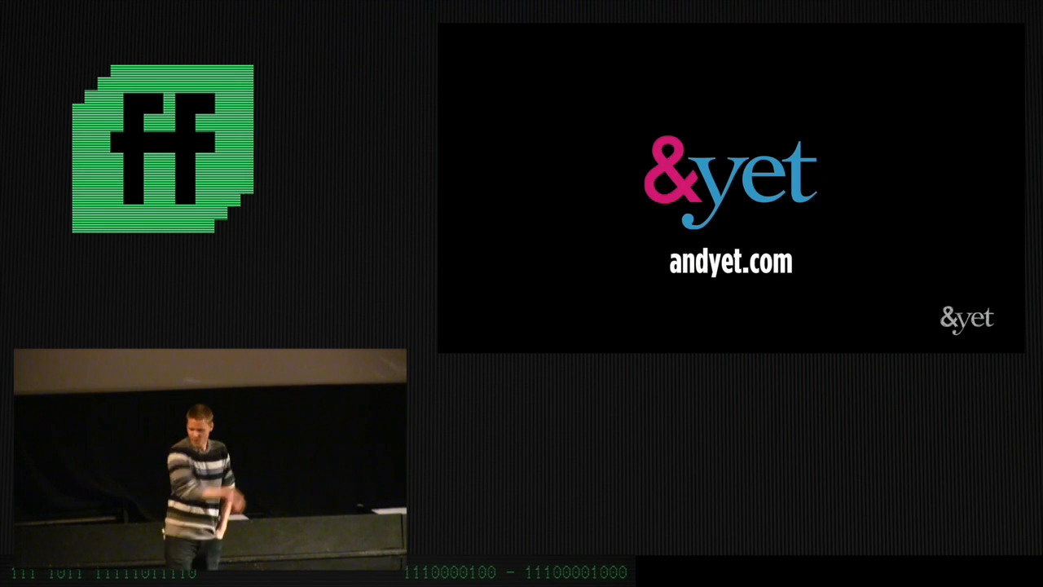